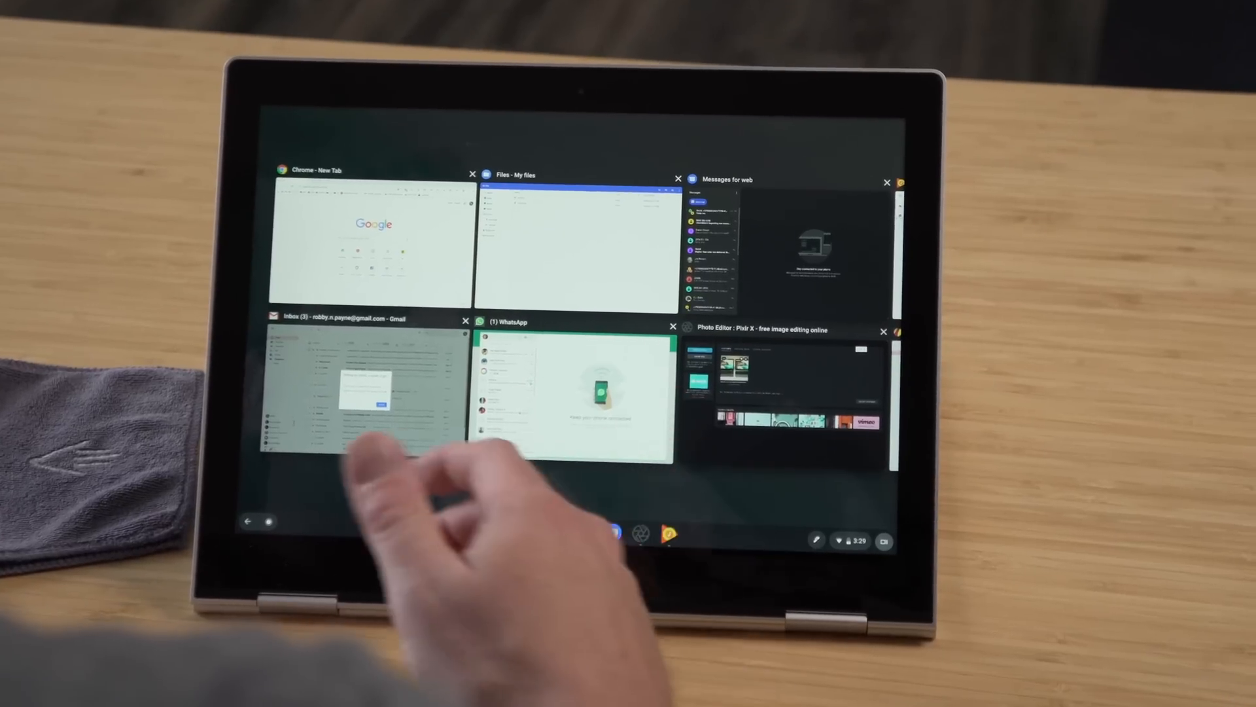
# Snap the Chrome New Tab window to the left half, with other windows in overview beside it
pyautogui.click(372, 240)
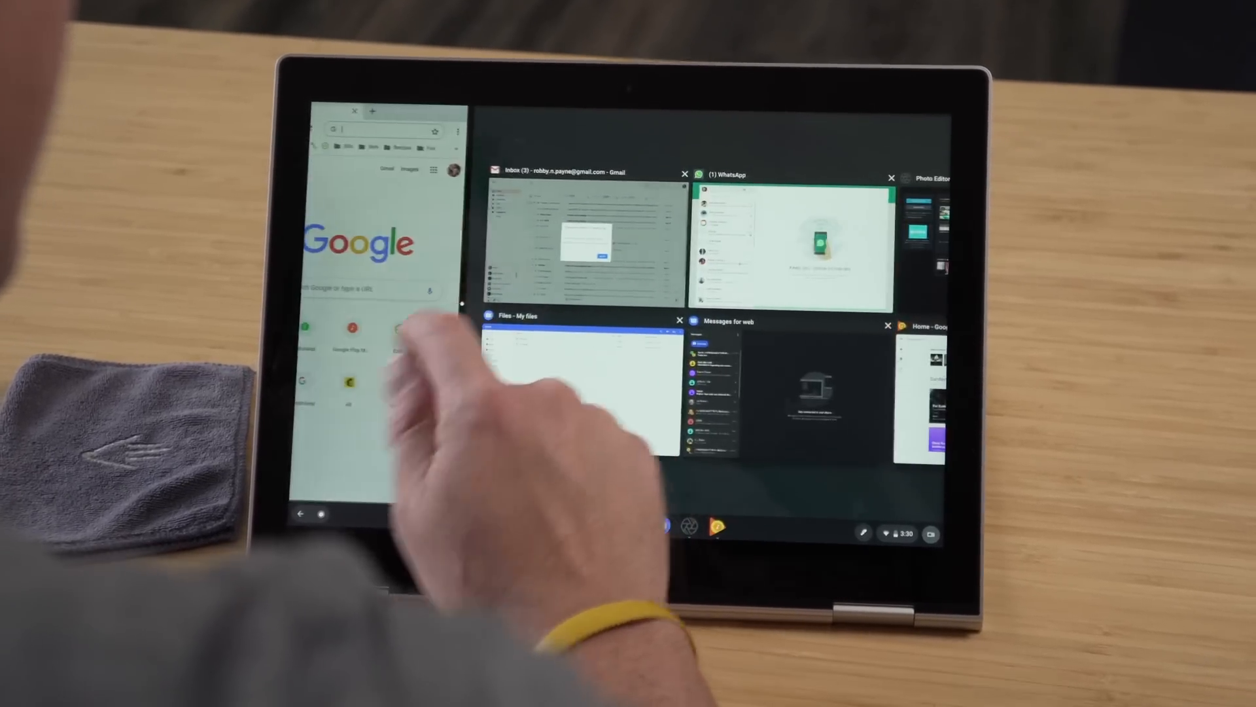
pyautogui.click(381, 240)
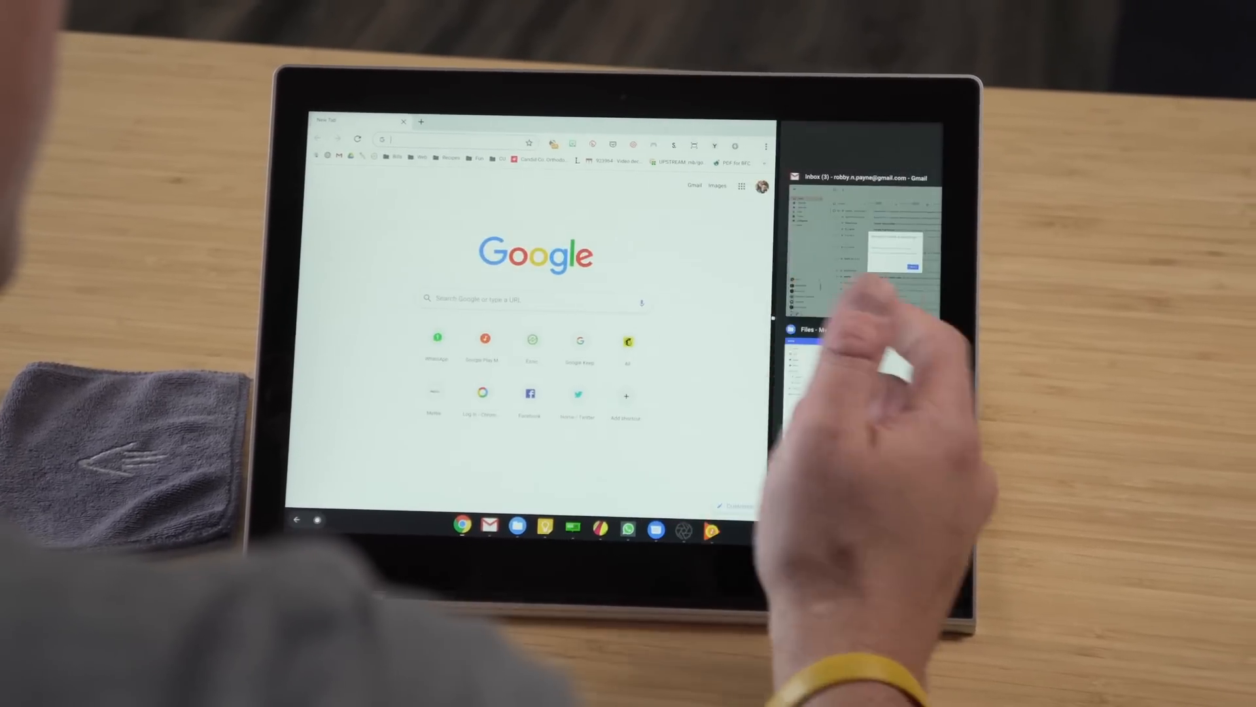